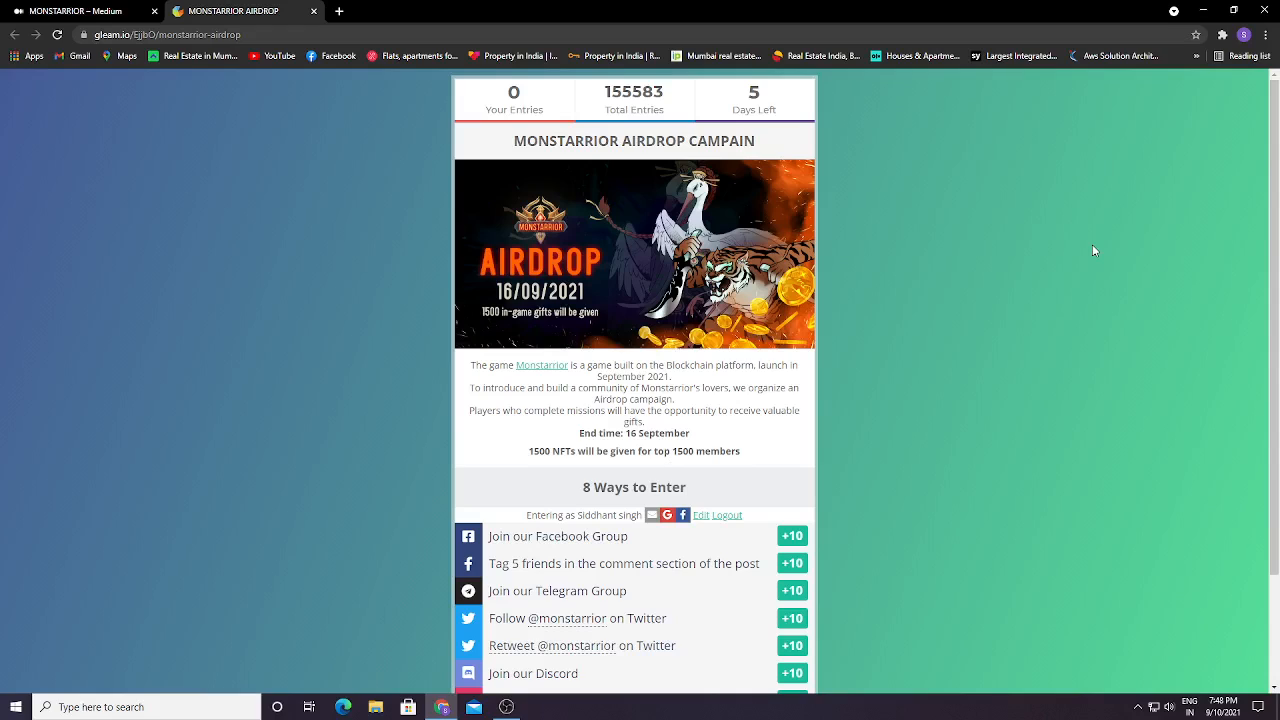
mouse_move(504, 306)
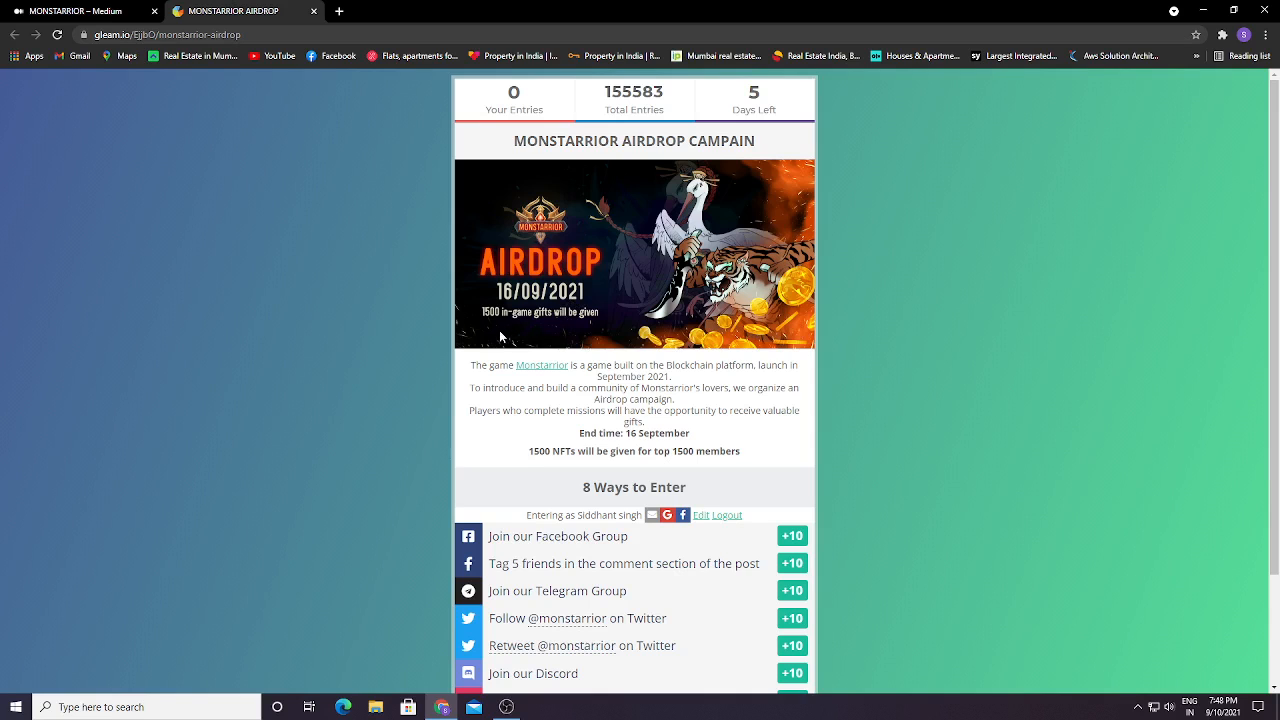
mouse_move(584, 322)
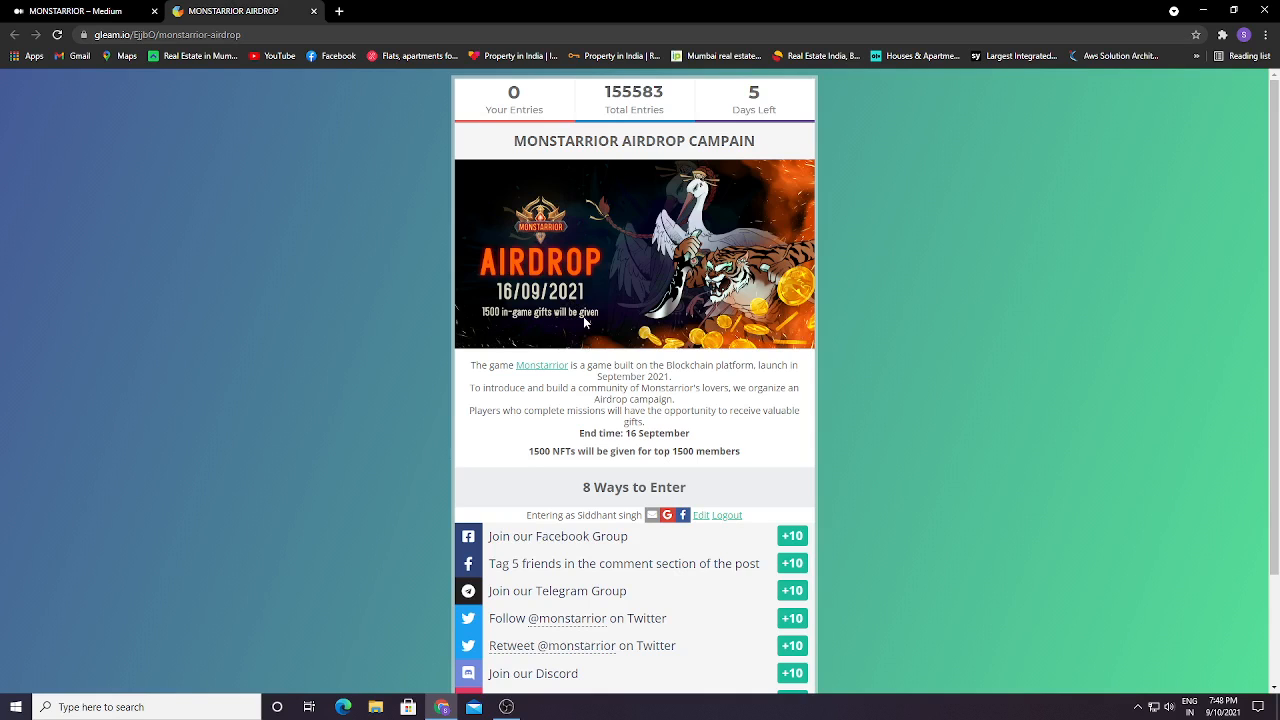
Scroll down through the Gleam Monstarrior airdrop campaign entries
scroll("down", 3)
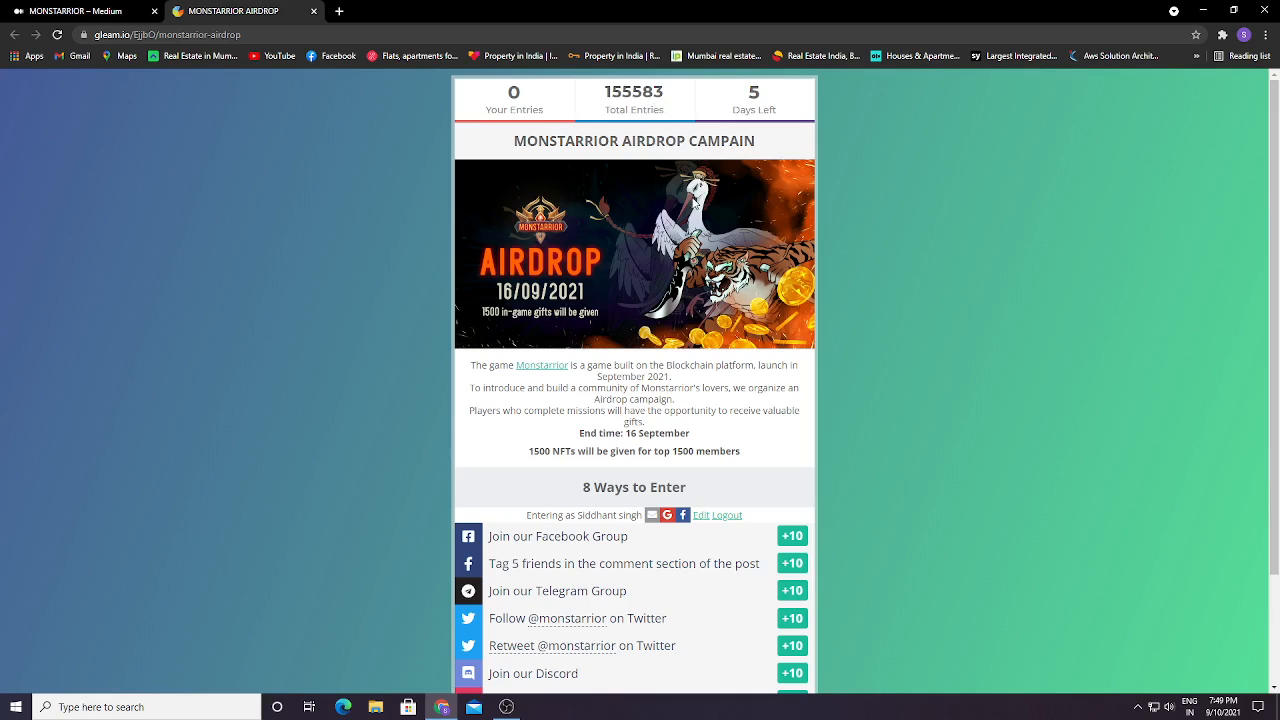
mouse_move(764, 90)
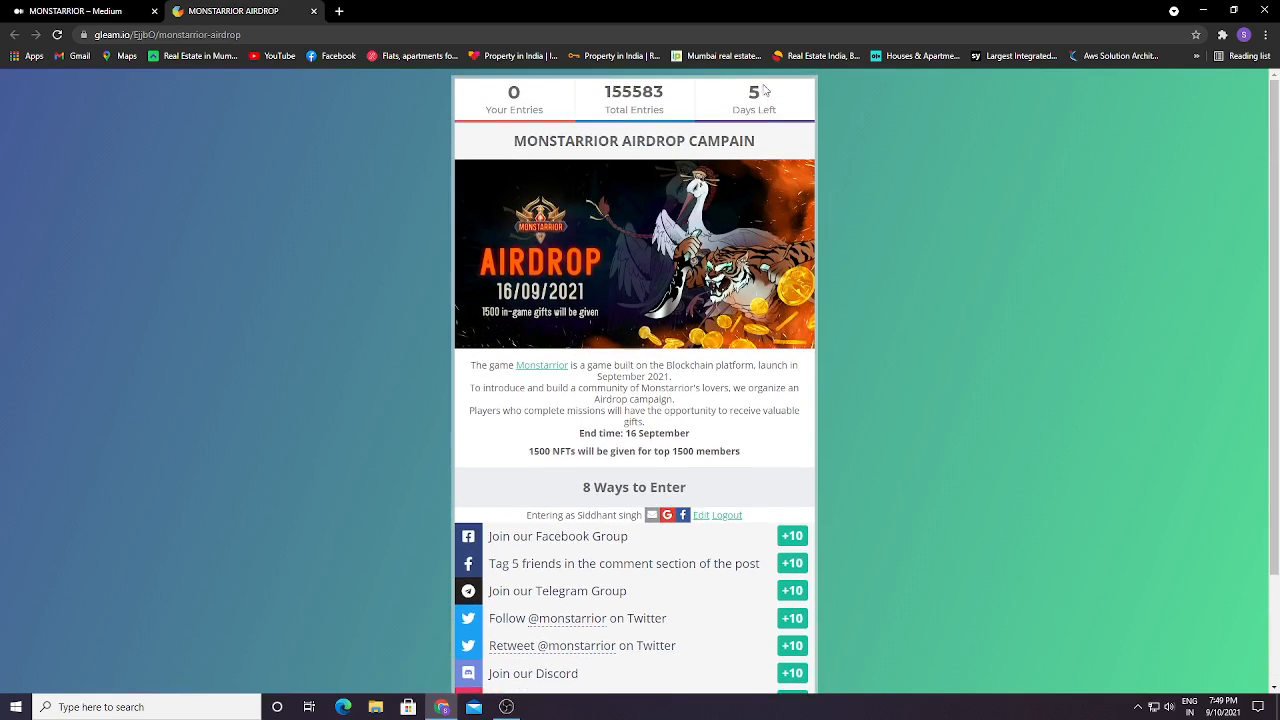
scroll("down", 3)
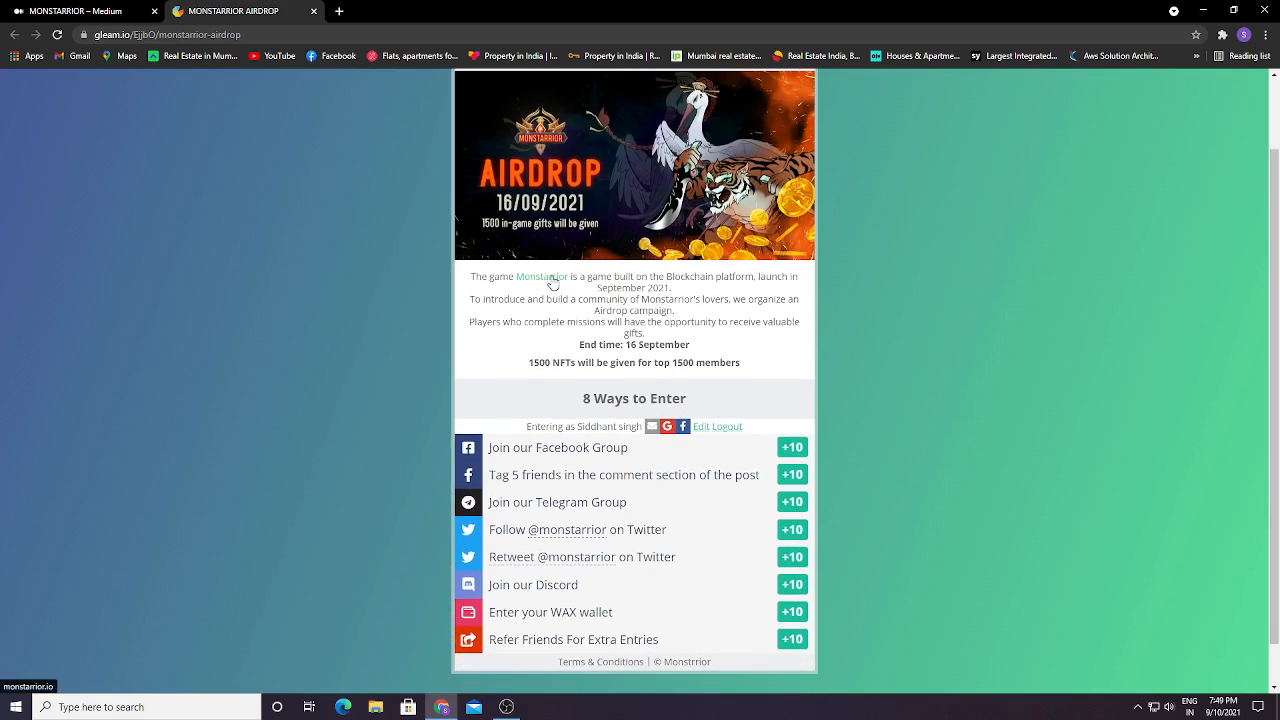
mouse_move(724, 292)
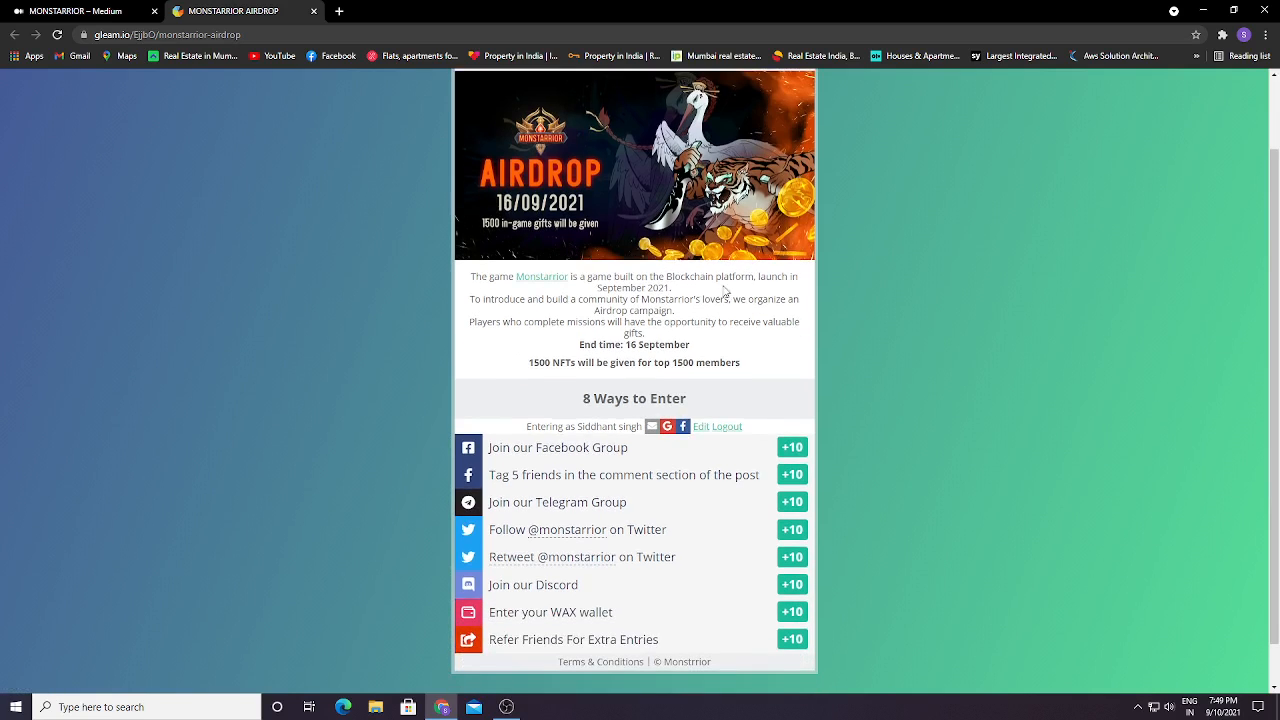
mouse_move(680, 292)
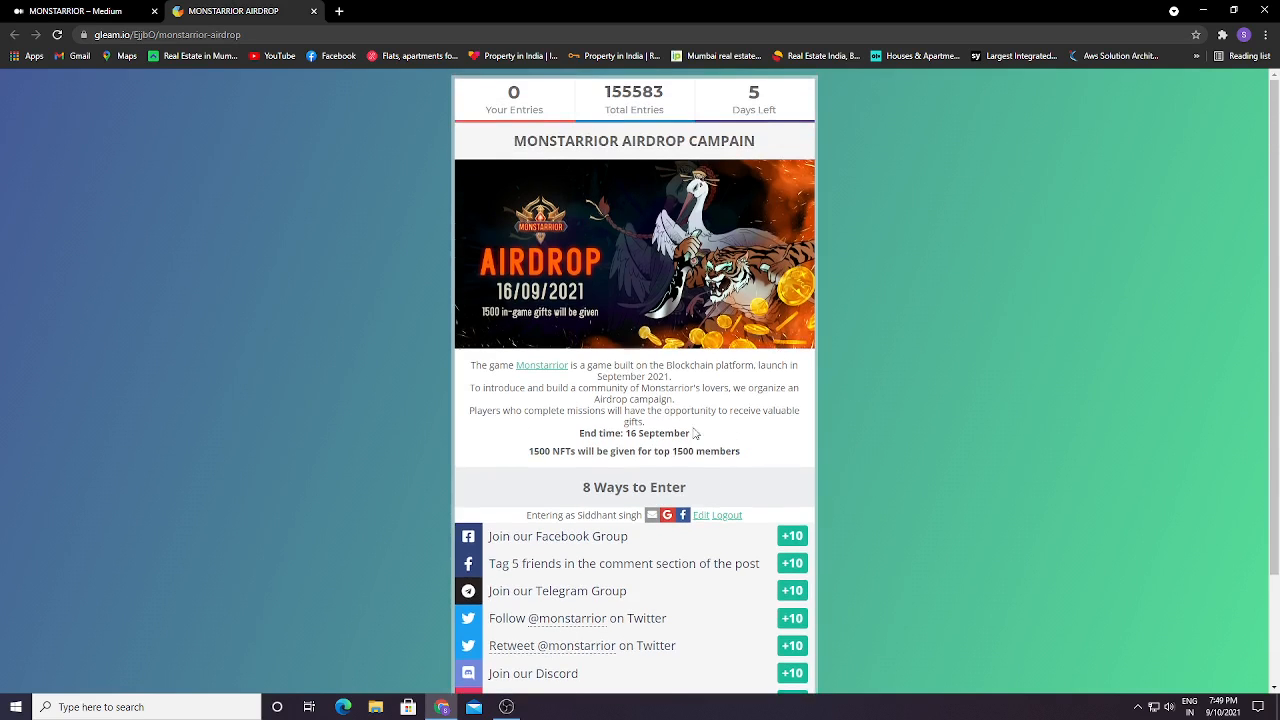
mouse_move(522, 452)
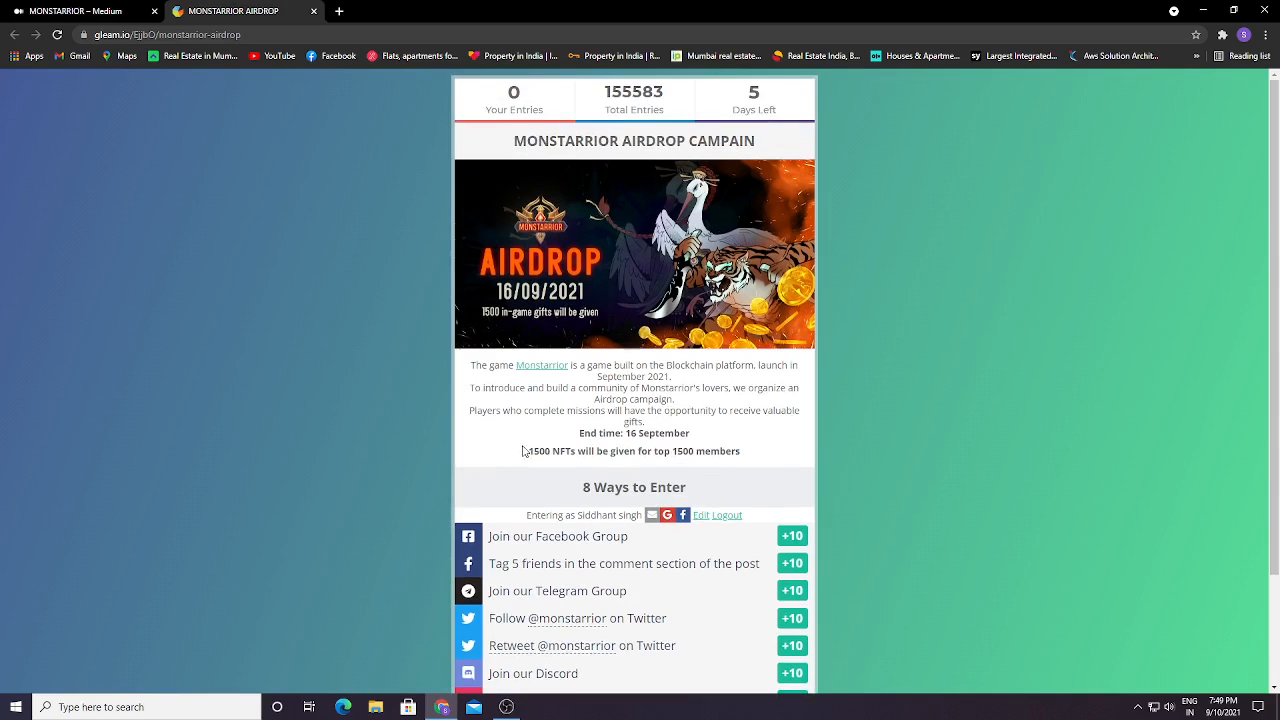
scroll("down", 3)
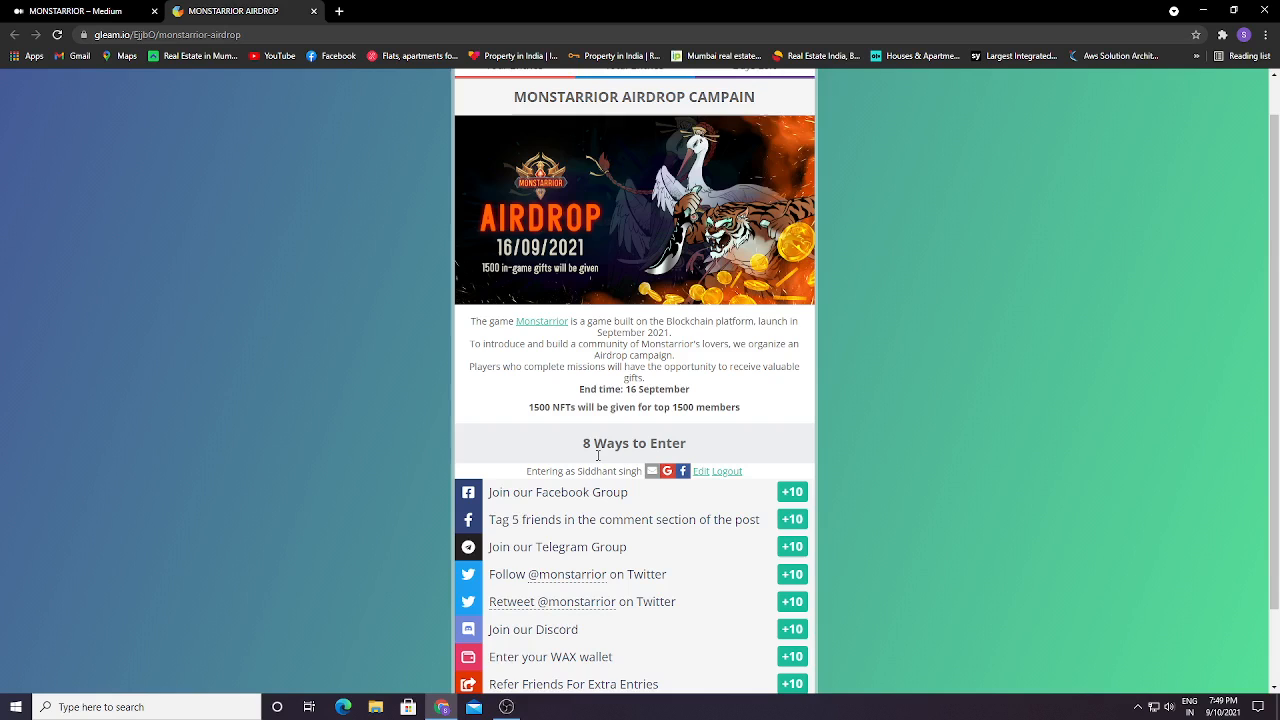
scroll("down", 3)
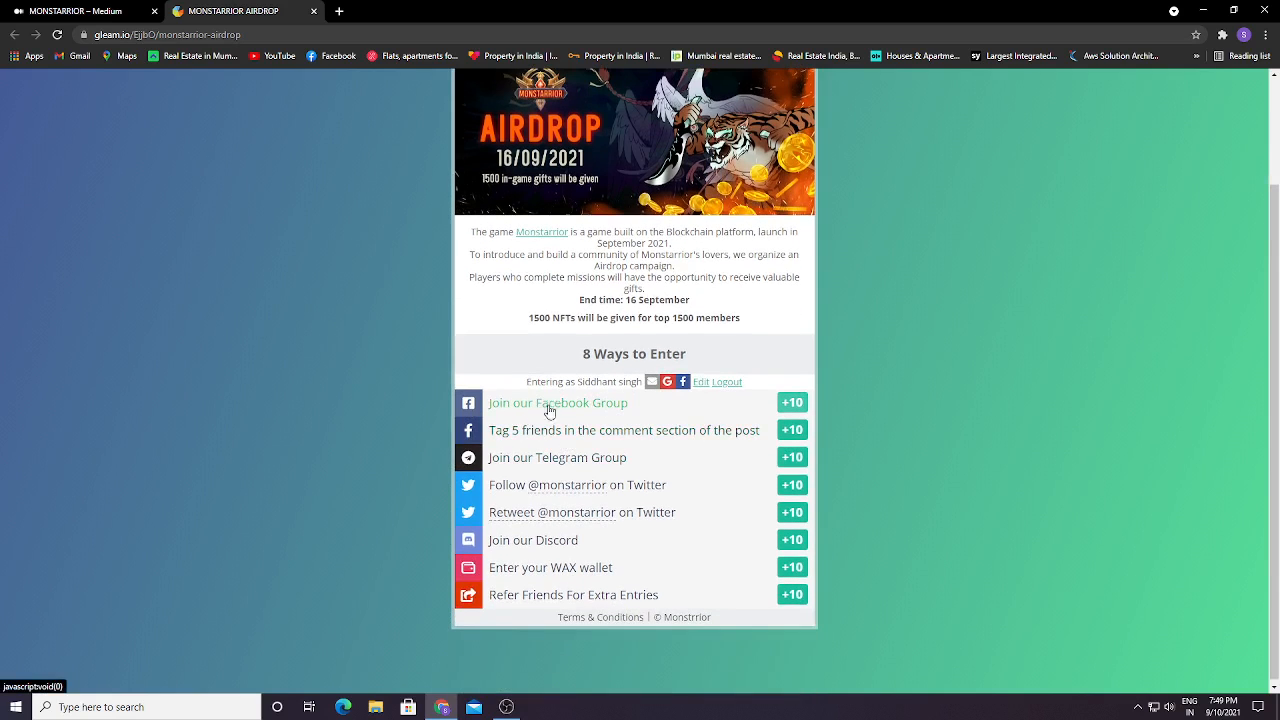
mouse_move(628, 418)
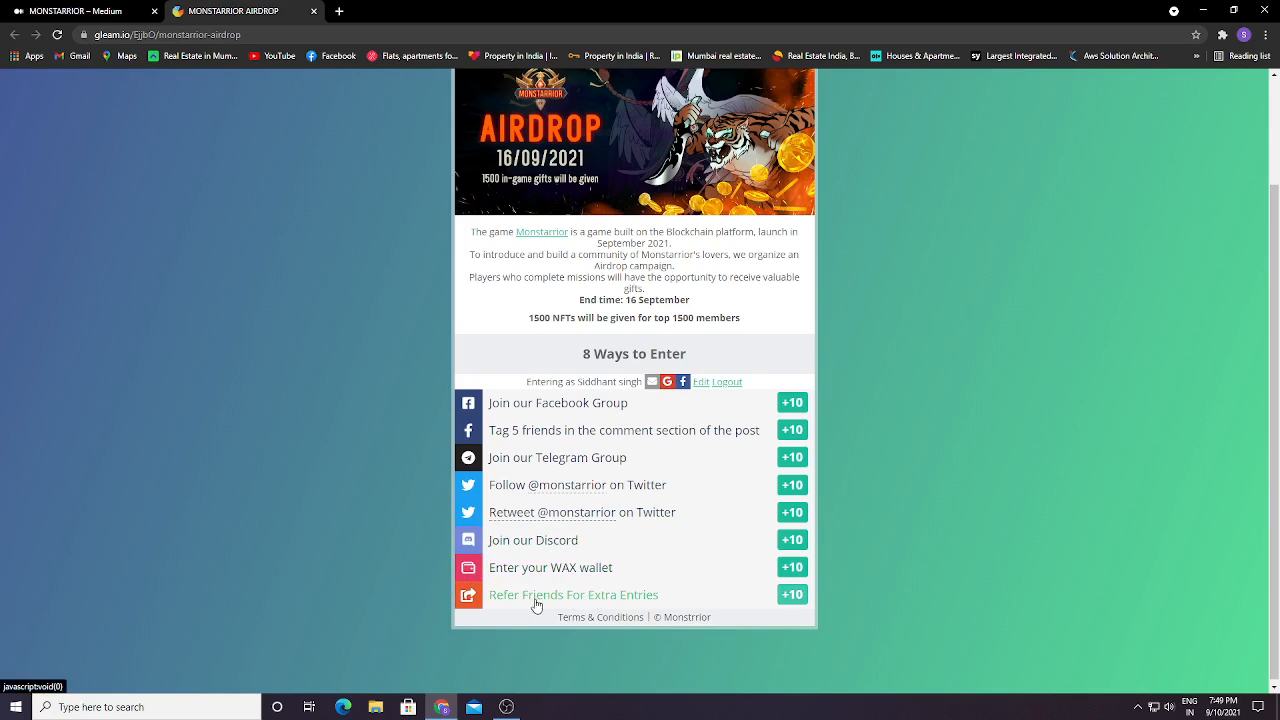
mouse_move(676, 608)
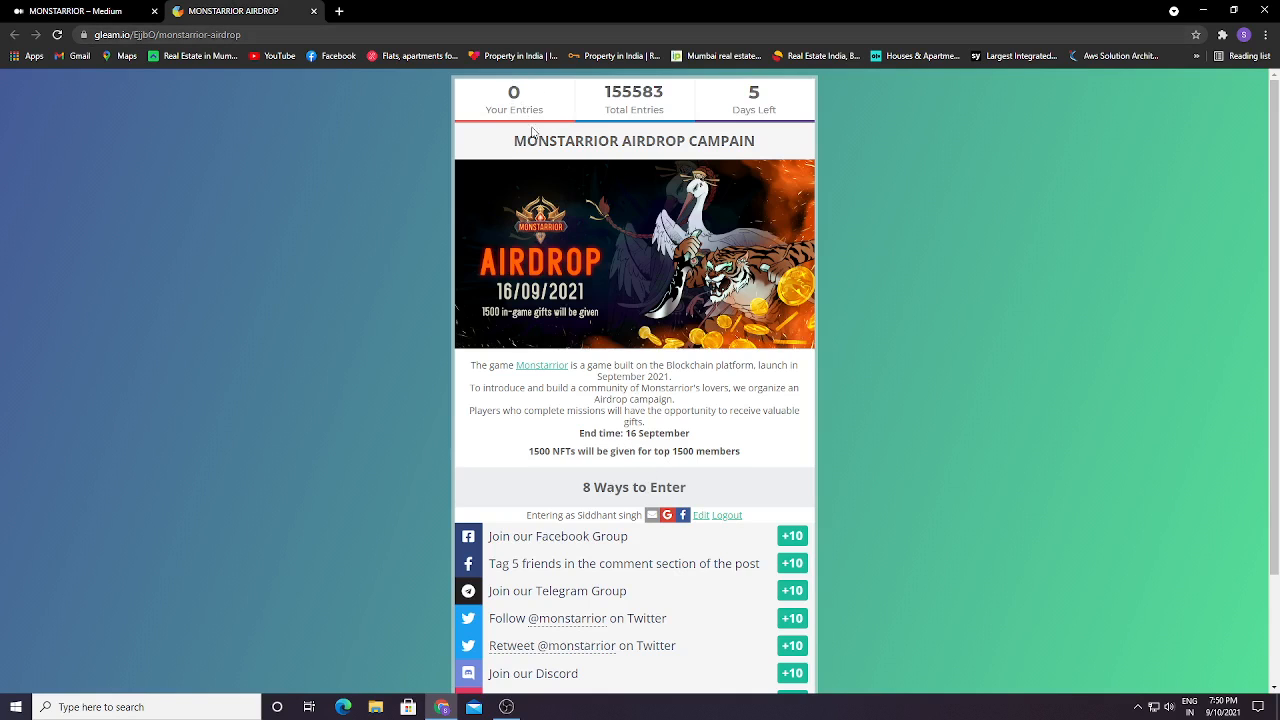
mouse_move(672, 352)
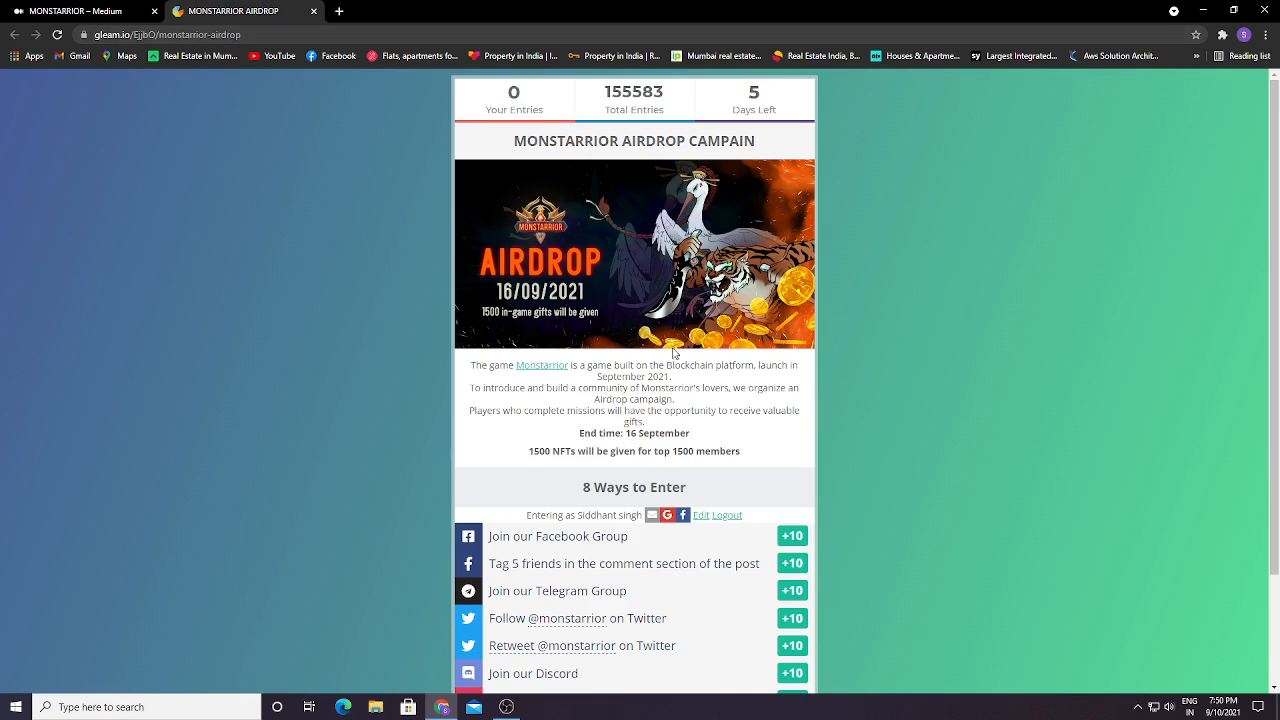
Switch to the Monstarrior Medium blog and scroll past the Taki post to the Airdrop post
left_click(76, 12)
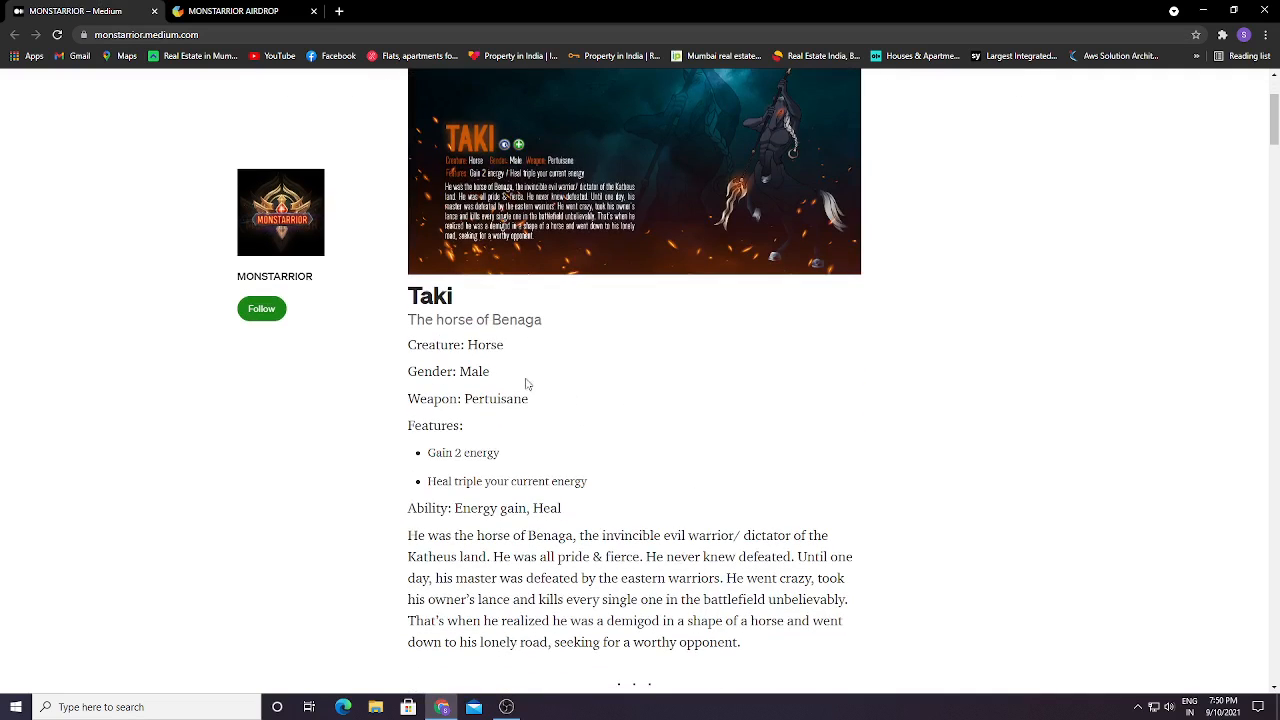
scroll("down", 3)
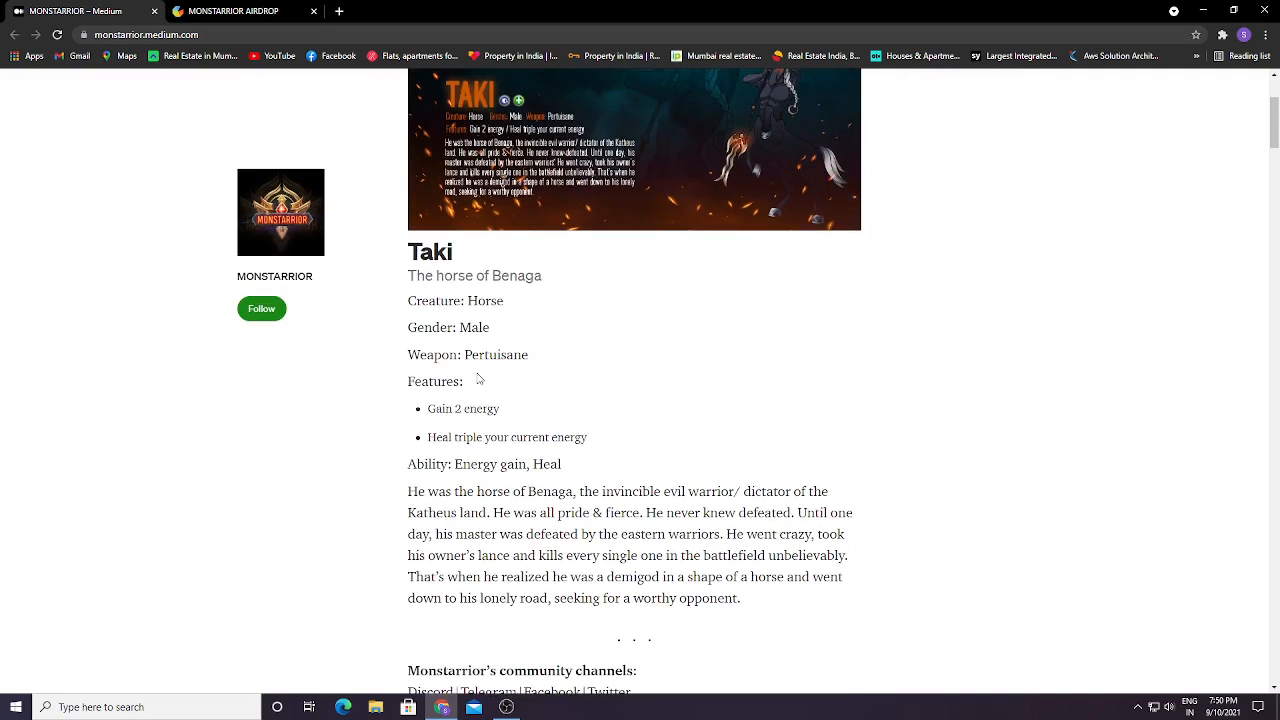
scroll("down", 3)
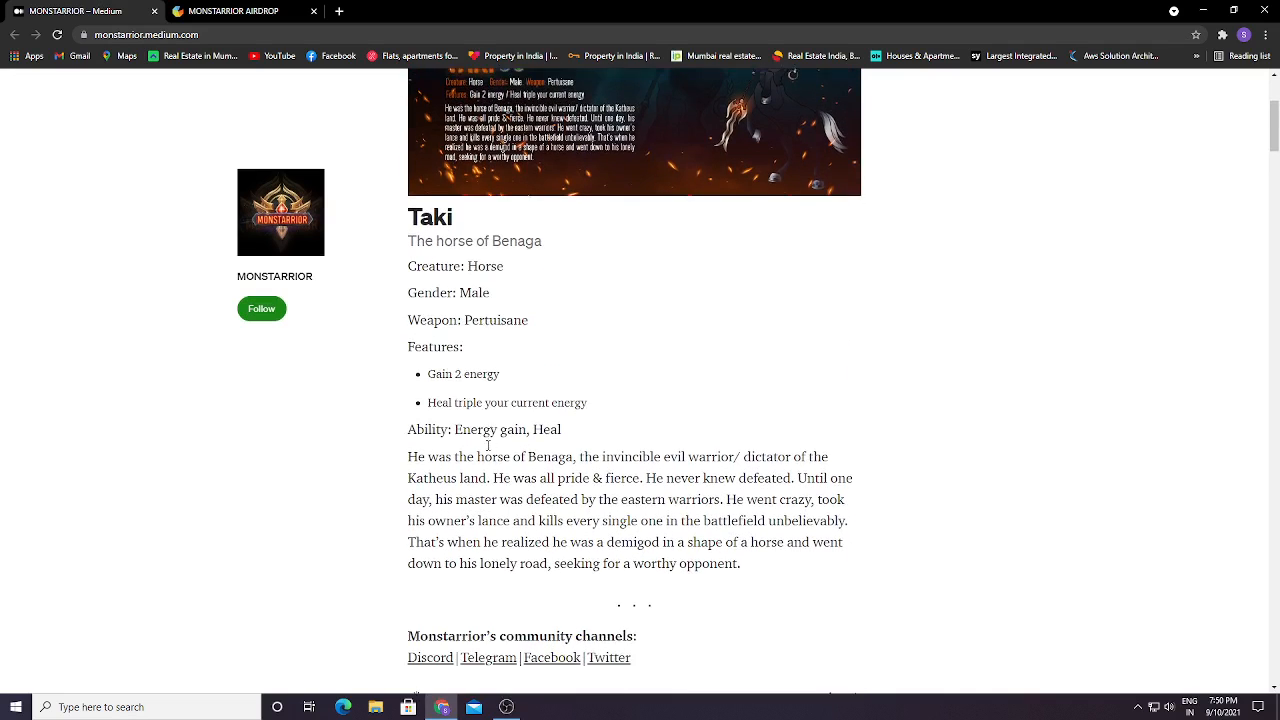
scroll("down", 3)
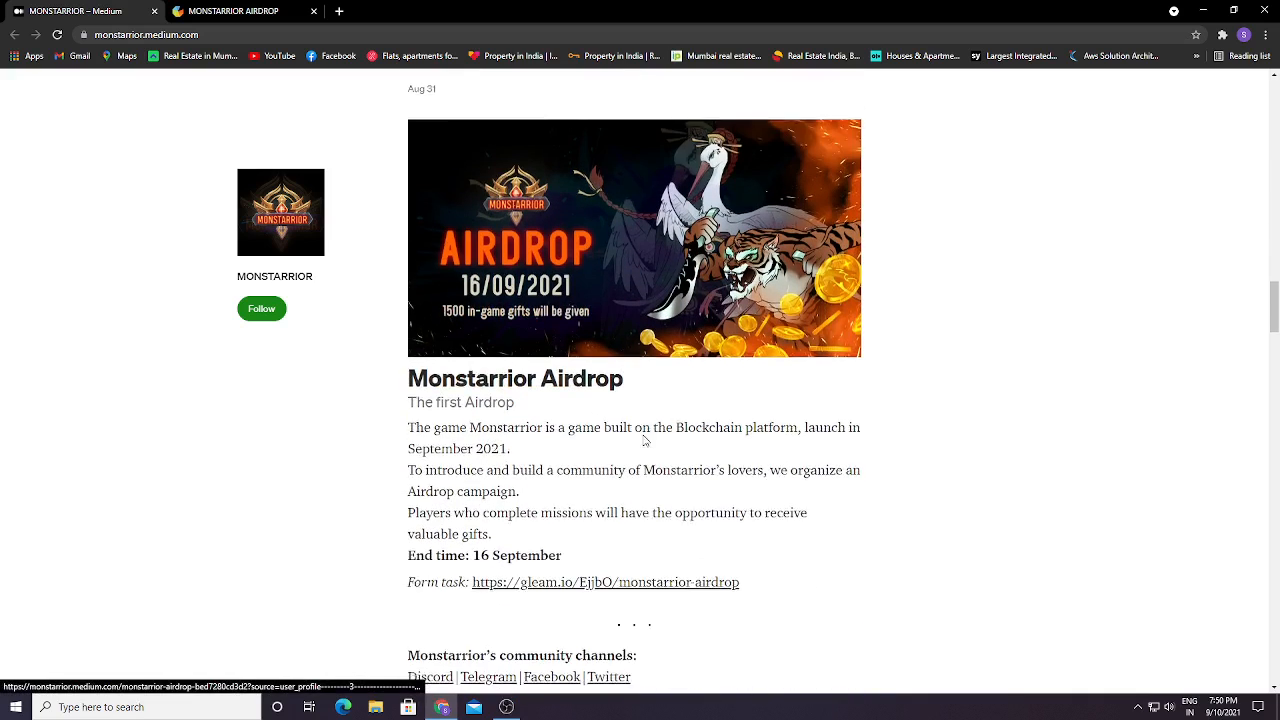
scroll("down", 3)
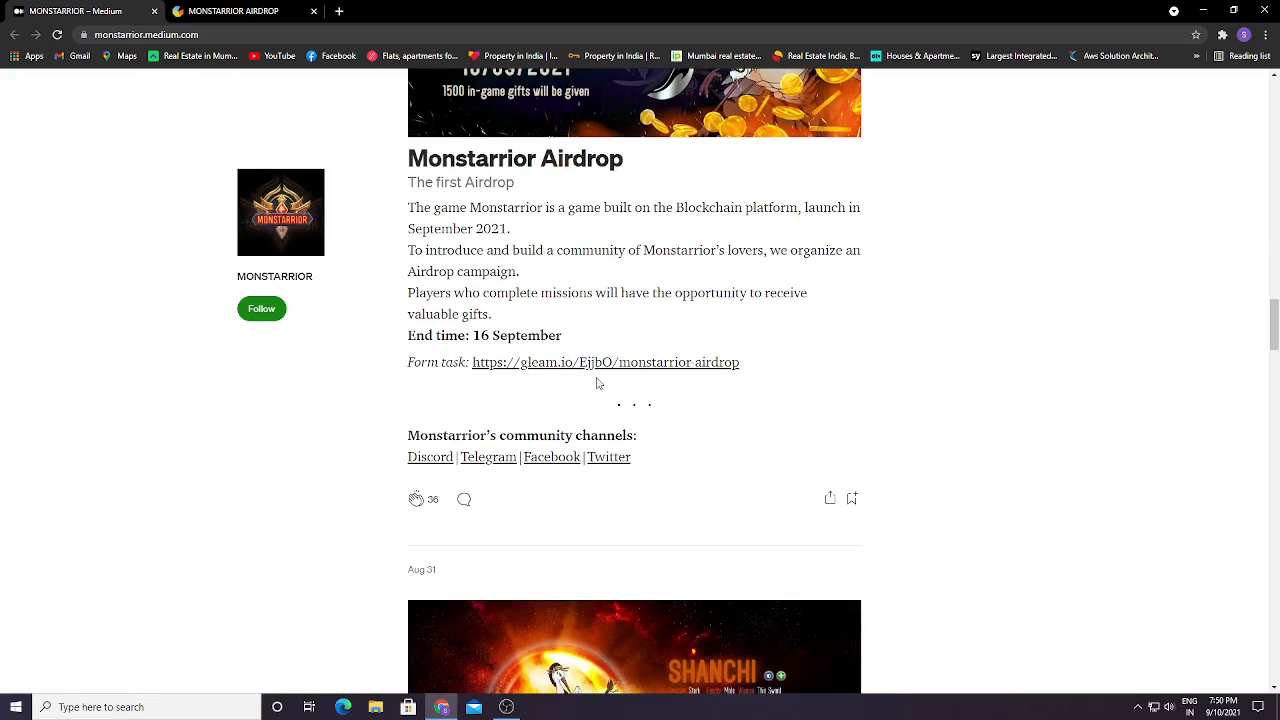
scroll("down", 3)
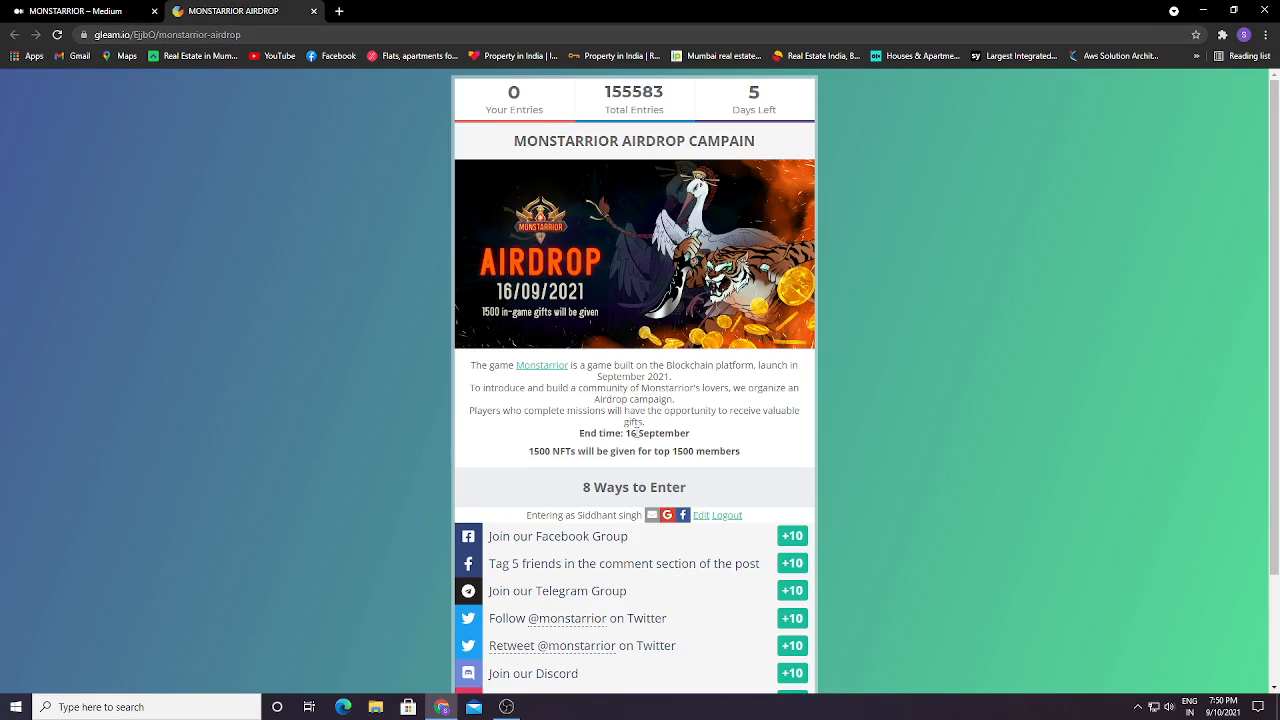
scroll("down", 3)
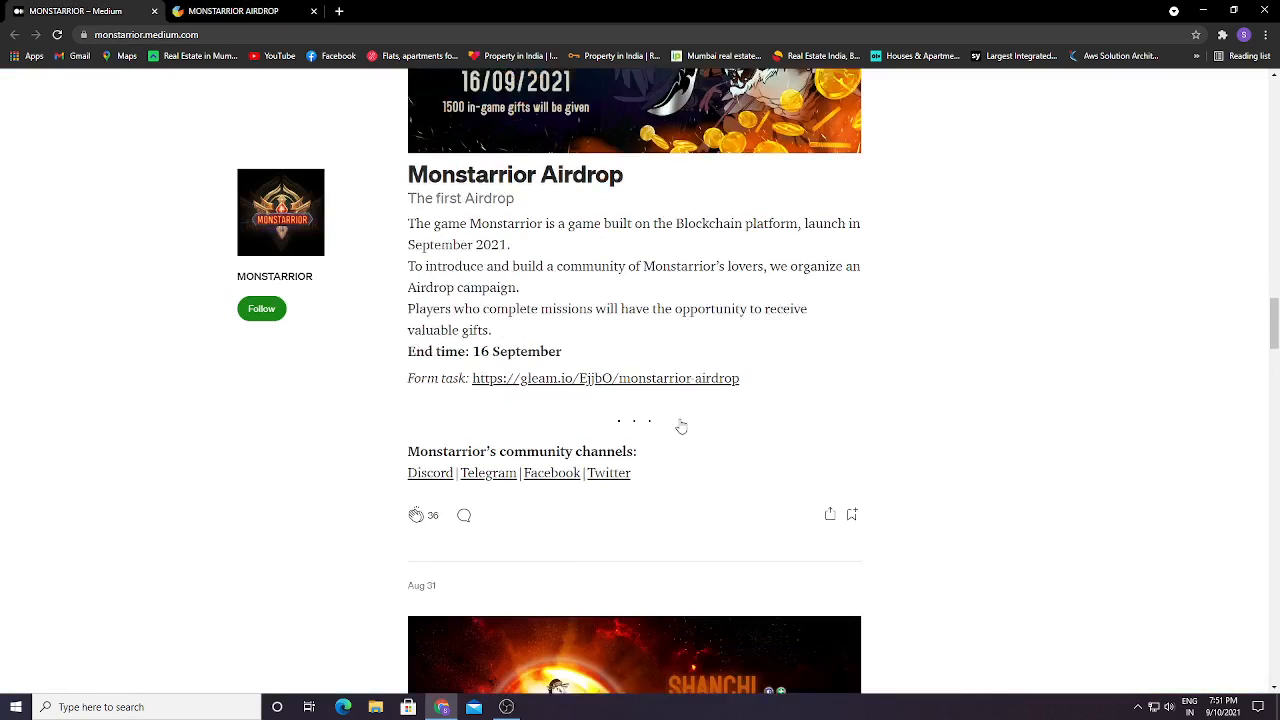
scroll("up", 3)
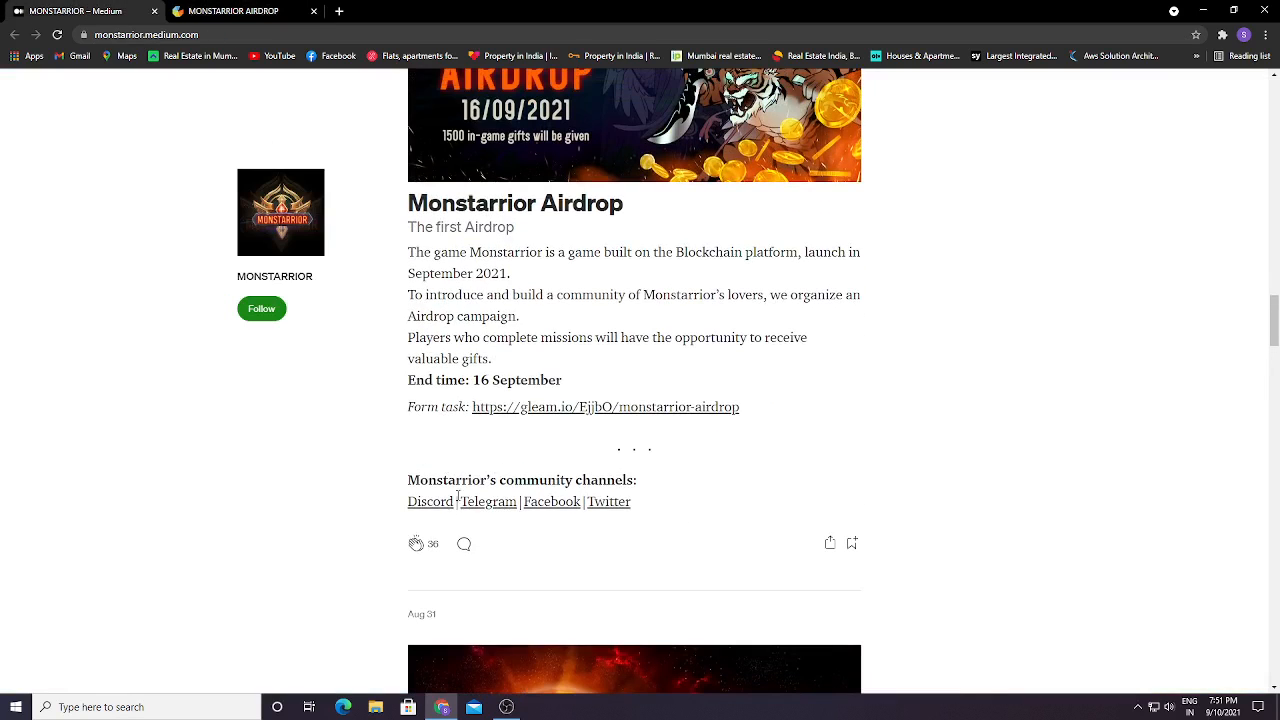
mouse_move(628, 518)
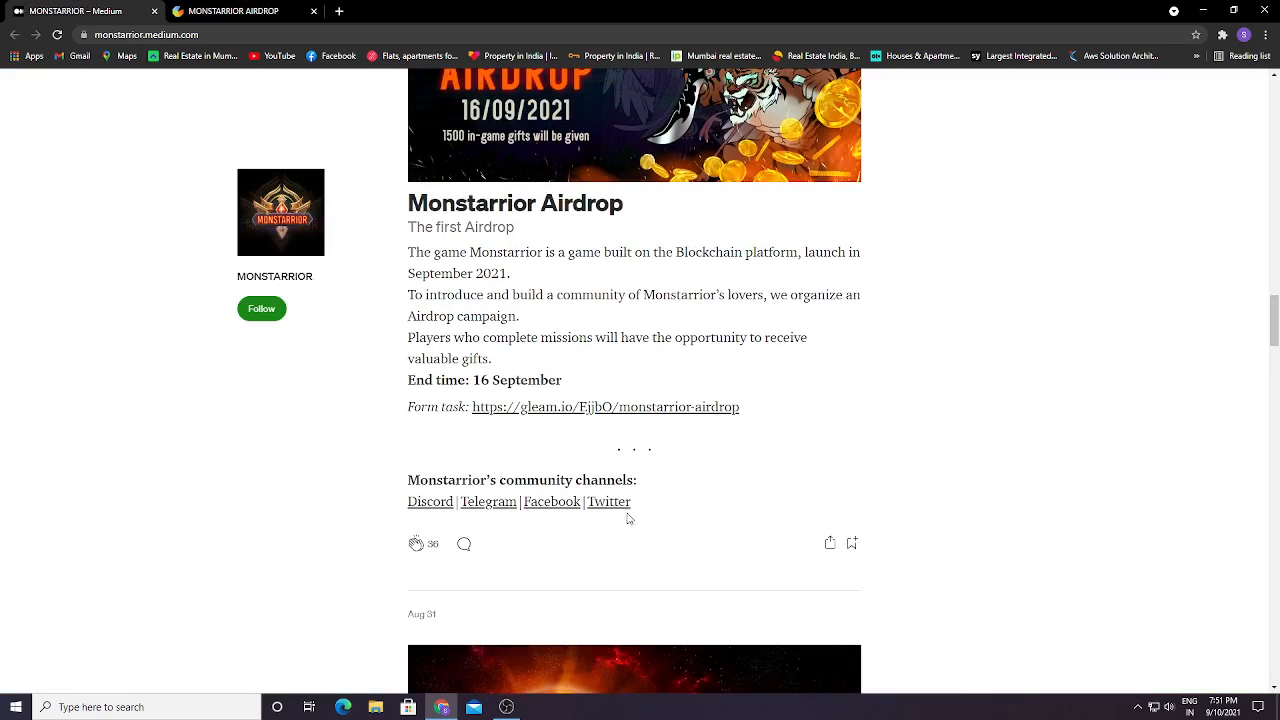
mouse_move(472, 494)
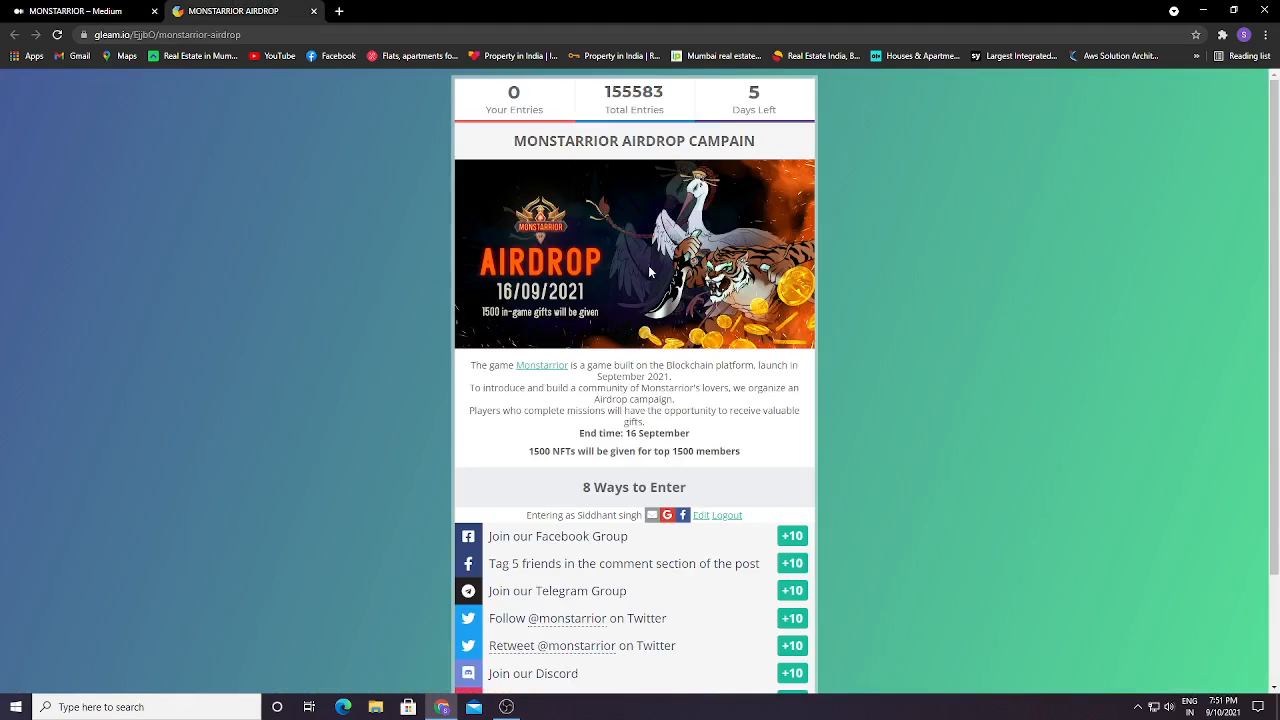
mouse_move(656, 280)
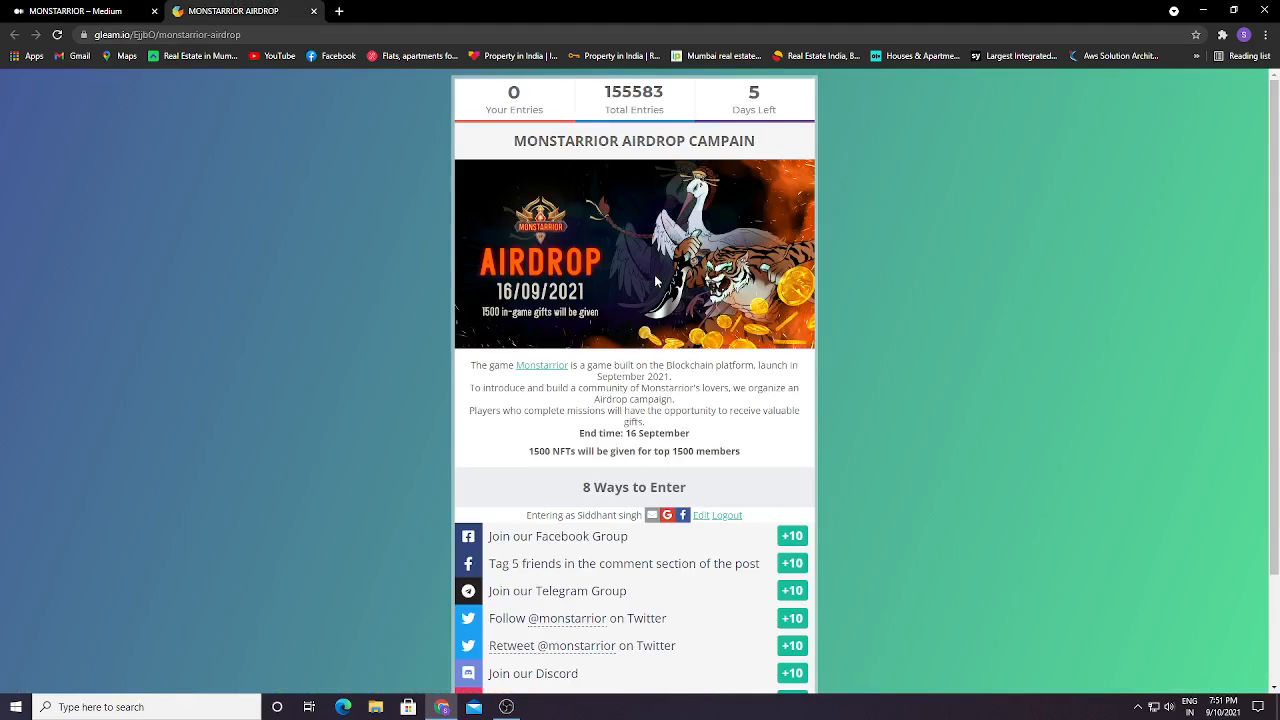